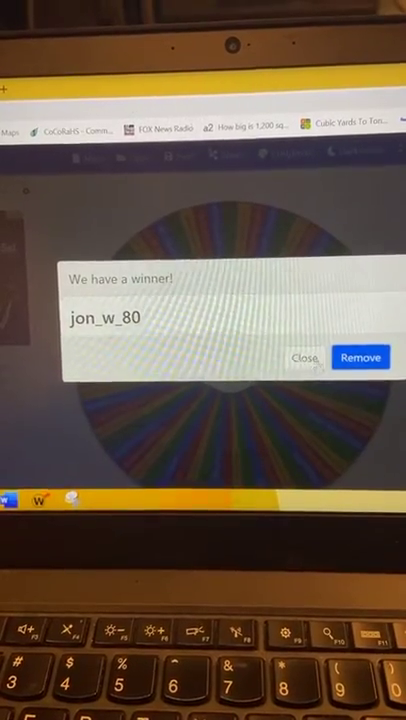
{"action": "left_click", "coordinate": [301, 357]}
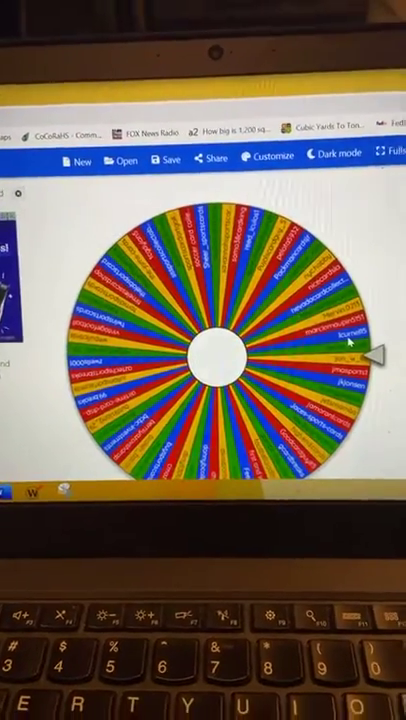